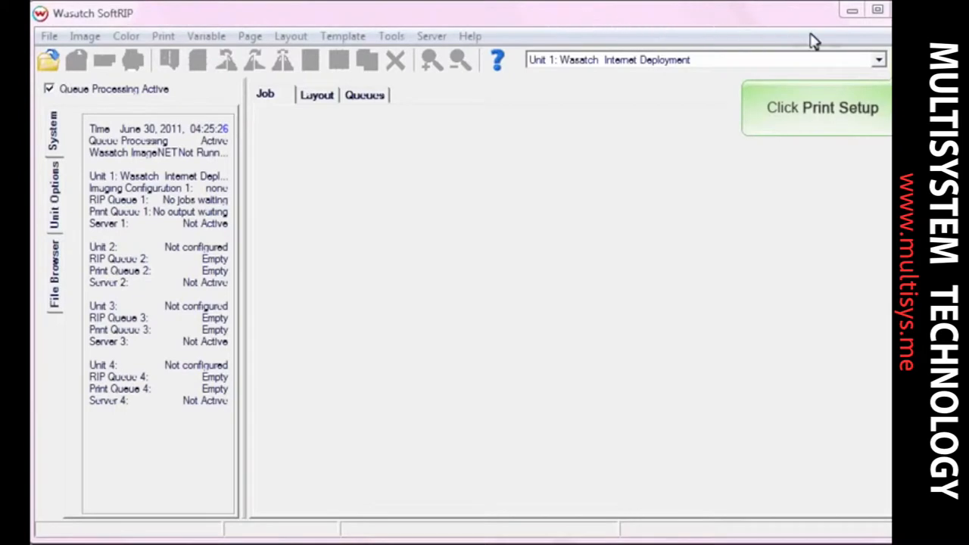
# Choose Epson Stylus Pro 7890 as the printer model in unit 1's print setup.
pyautogui.click(823, 108)
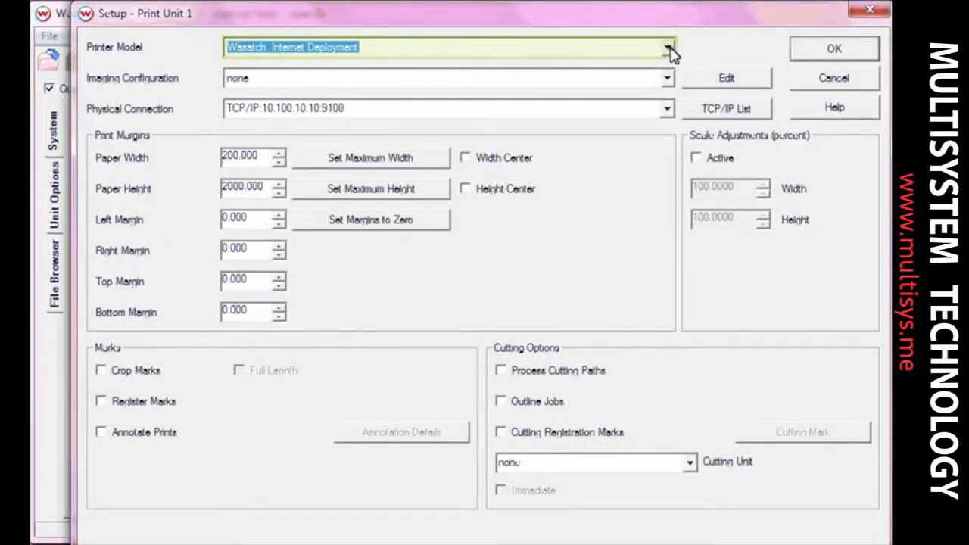
pyautogui.click(666, 47)
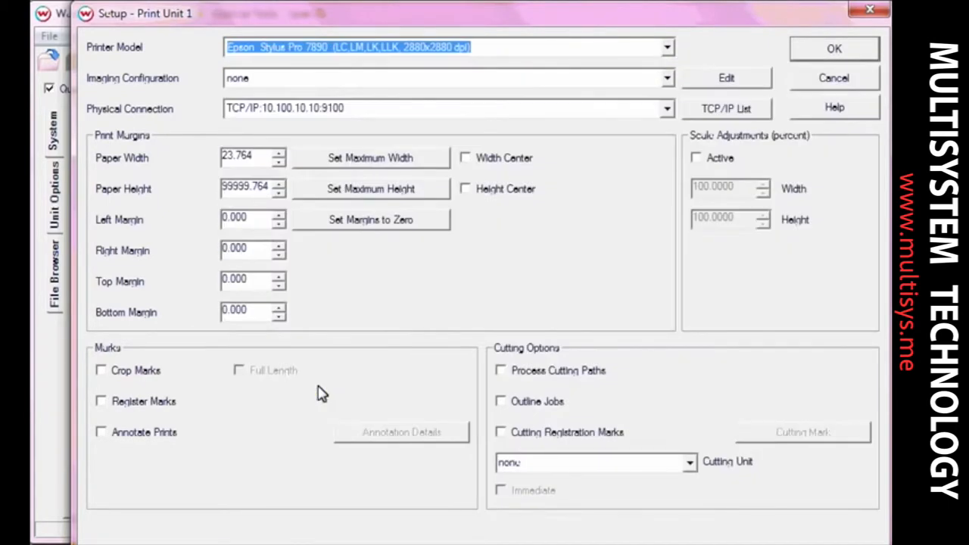
pyautogui.moveTo(608, 85)
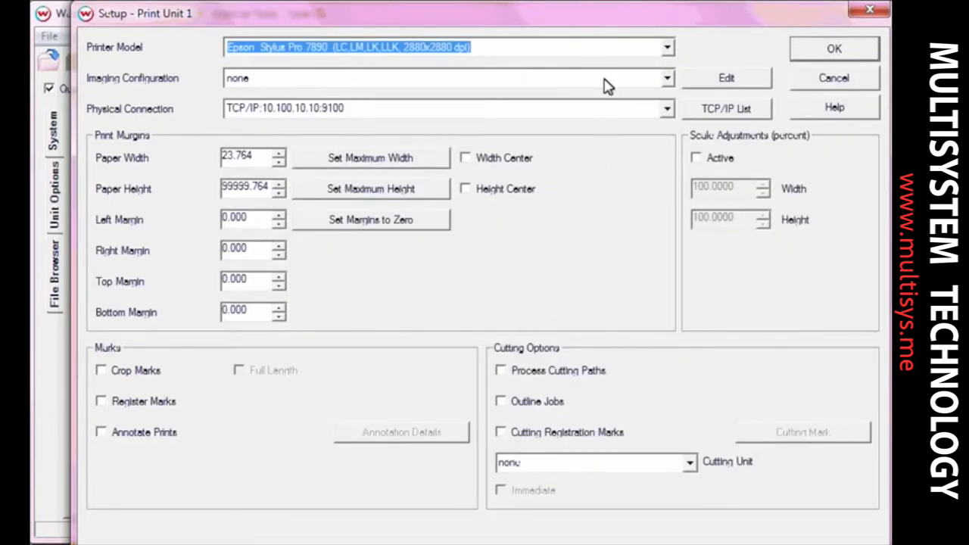
pyautogui.moveTo(603, 86)
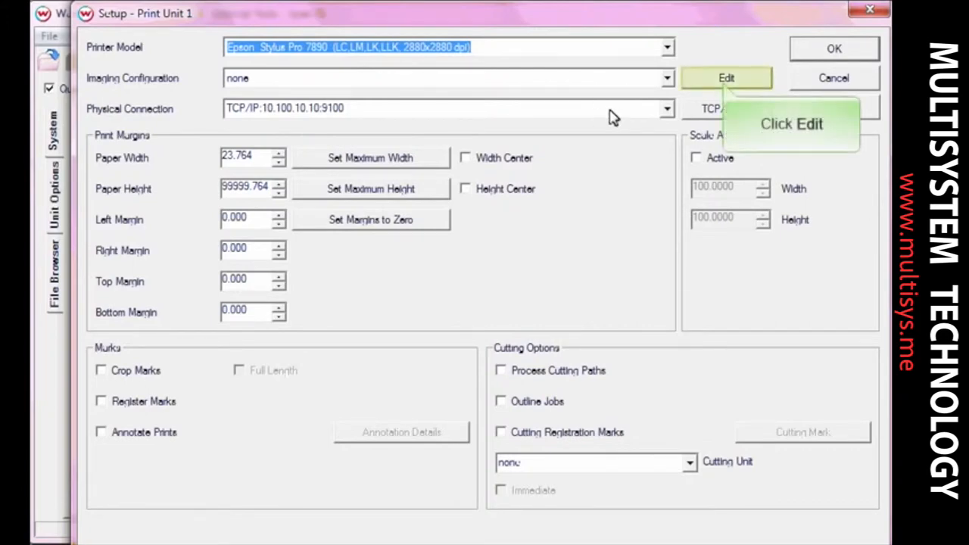
# Set the Epson properties to MONO 1440x1440 dpi print mode with fixed dot type and fixed dot size.
pyautogui.click(725, 77)
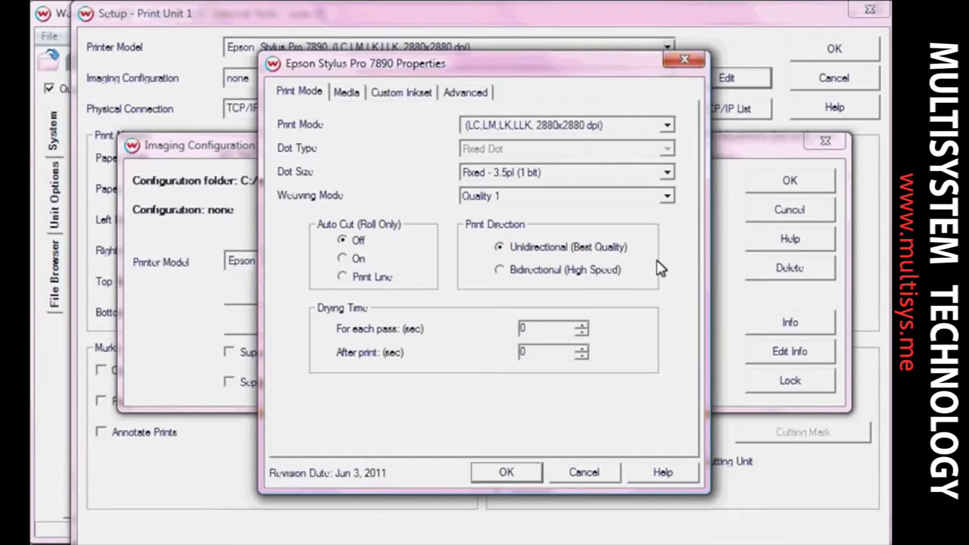
pyautogui.moveTo(663, 477)
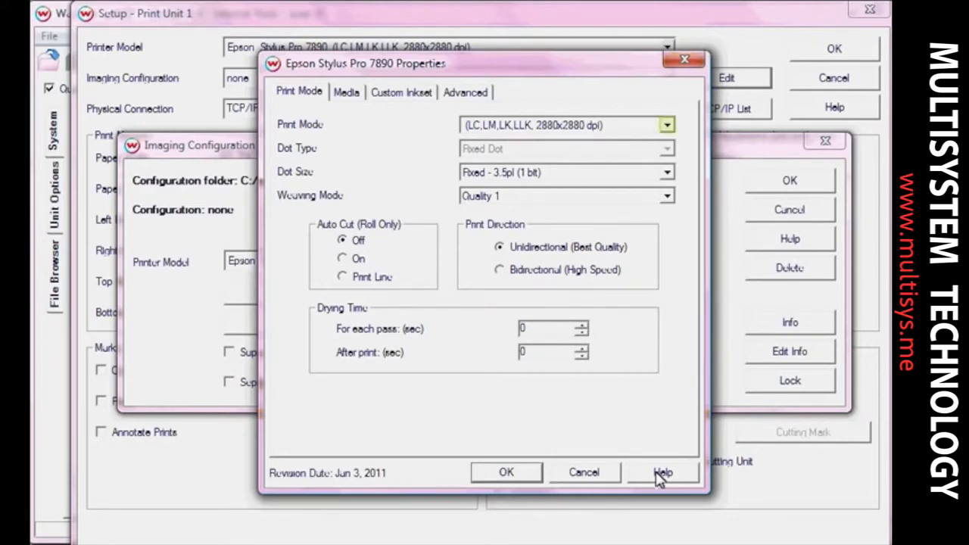
pyautogui.moveTo(667, 124)
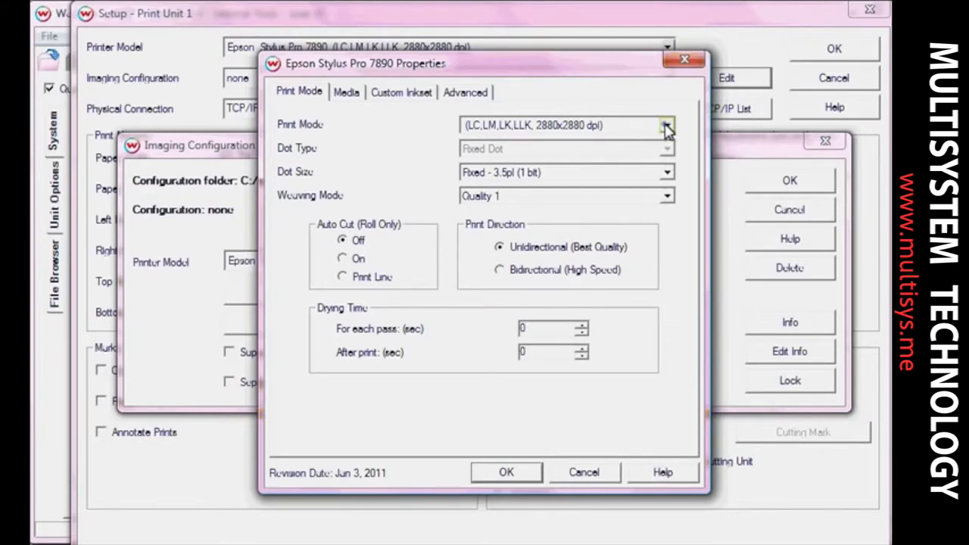
pyautogui.click(666, 124)
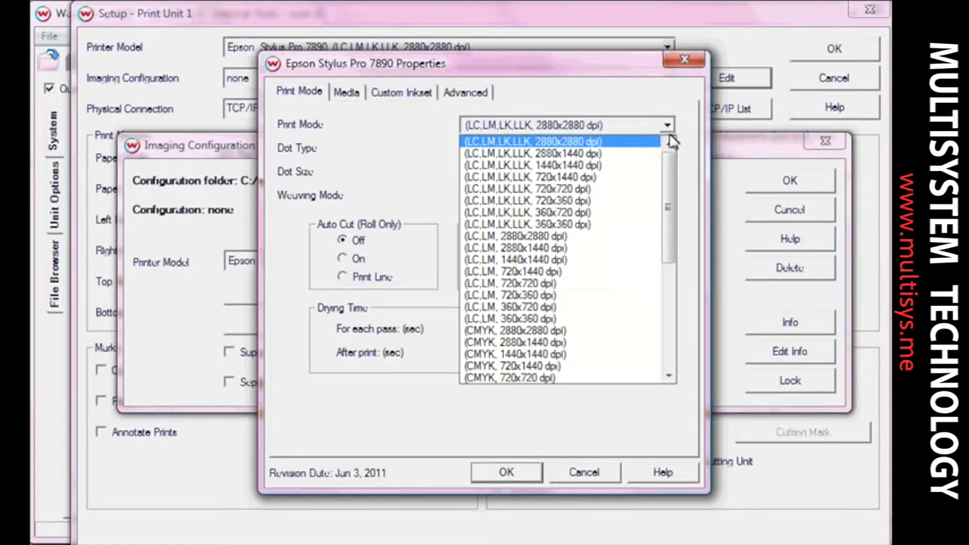
pyautogui.scroll(-3)
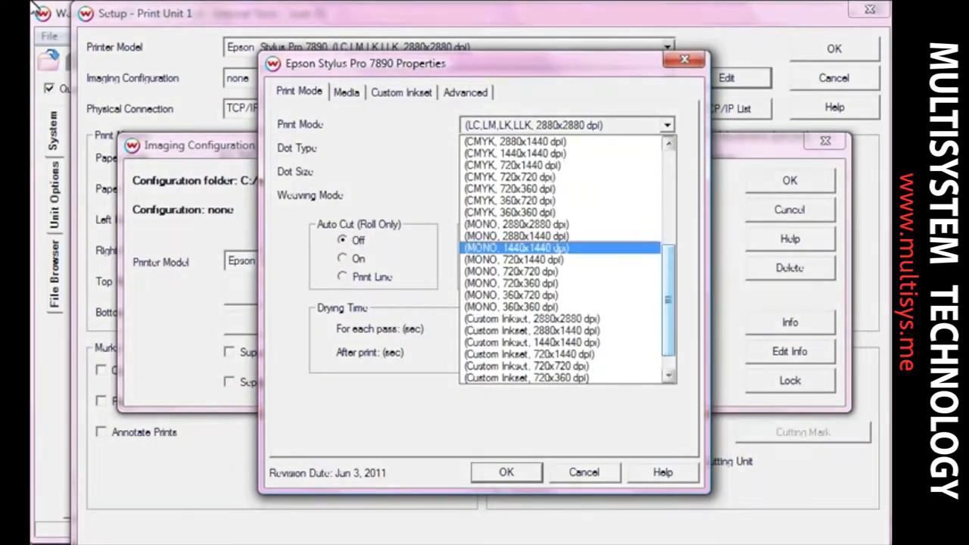
pyautogui.moveTo(606, 161)
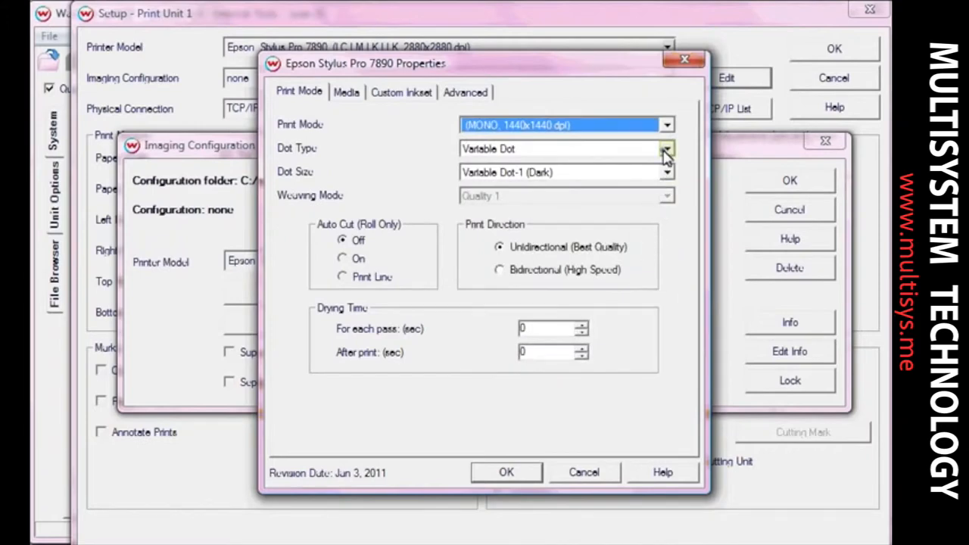
pyautogui.click(666, 149)
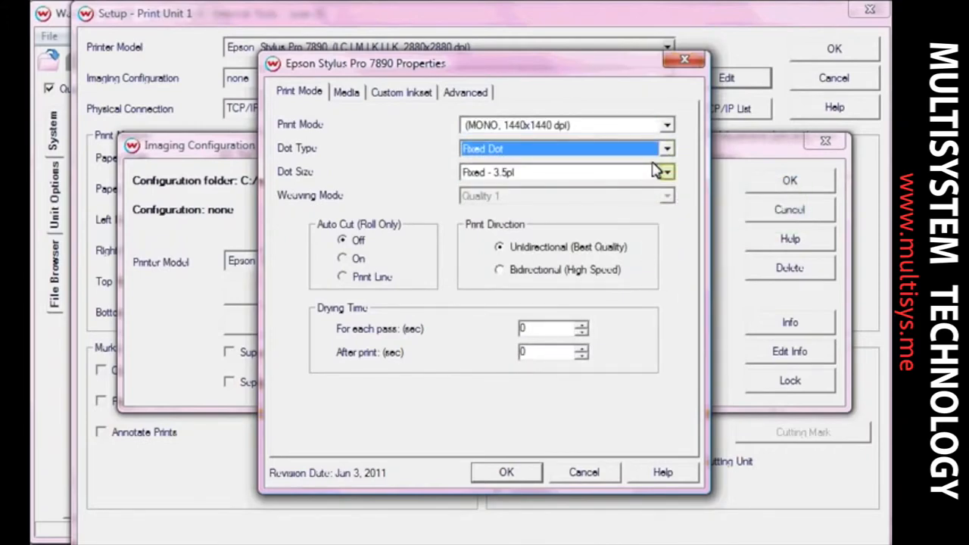
pyautogui.click(665, 173)
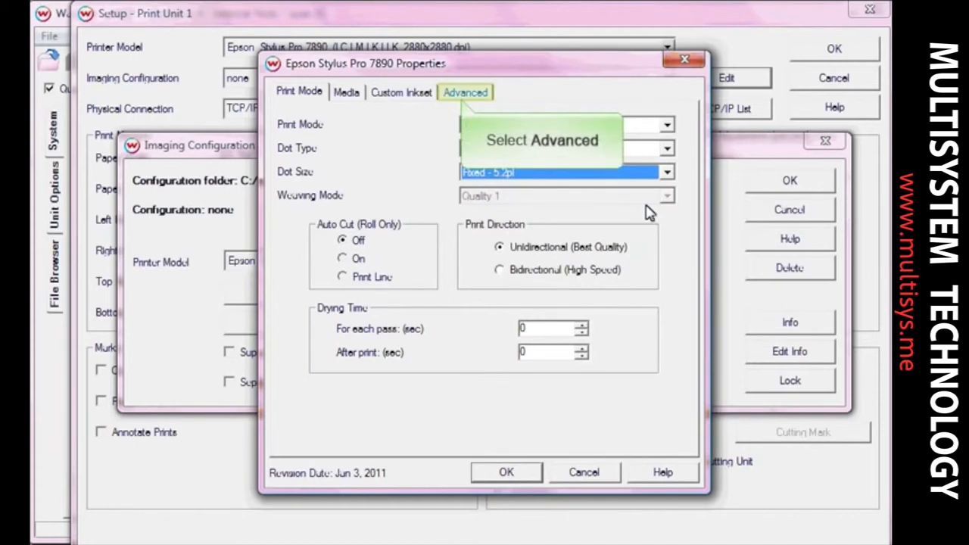
# Enable Make Separations on RIP in the Advanced settings and confirm the printer properties.
pyautogui.click(465, 92)
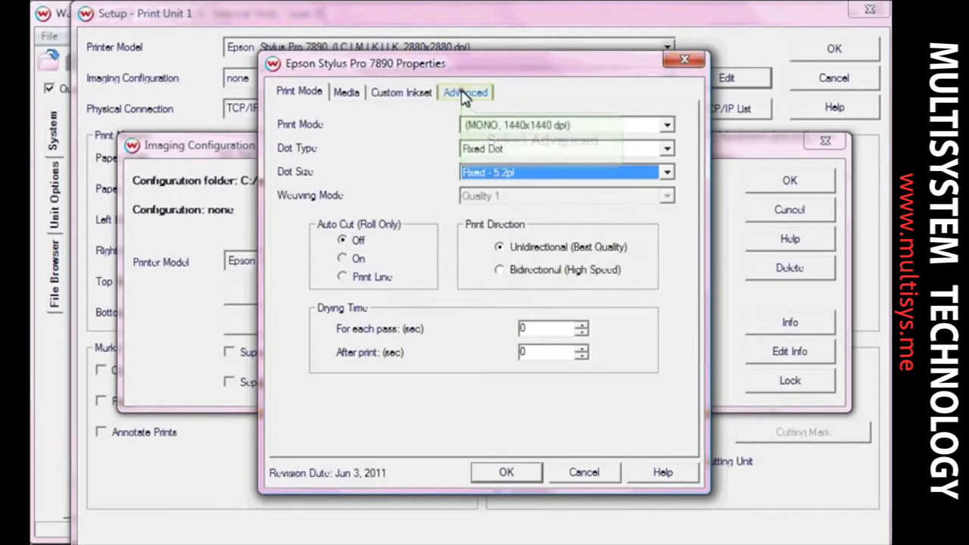
pyautogui.click(465, 93)
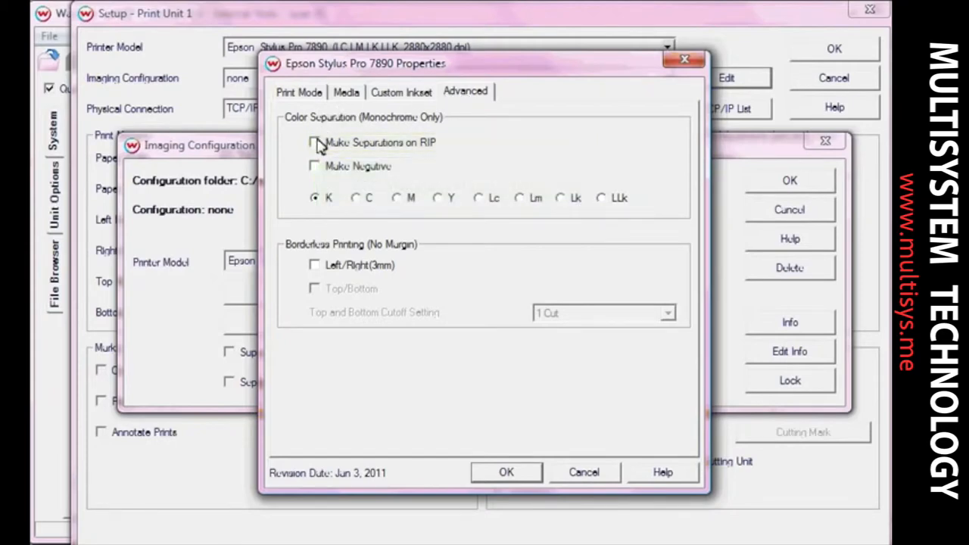
pyautogui.click(315, 142)
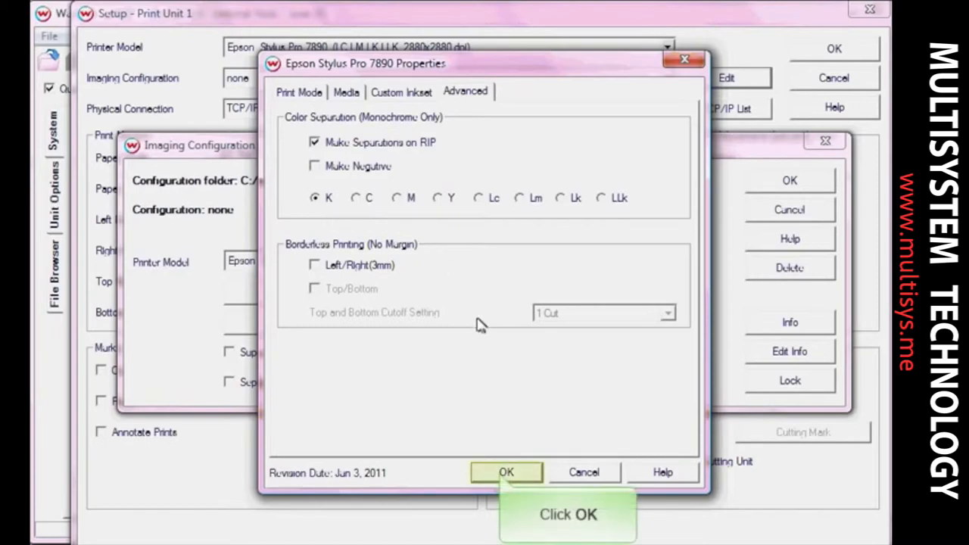
pyautogui.click(506, 473)
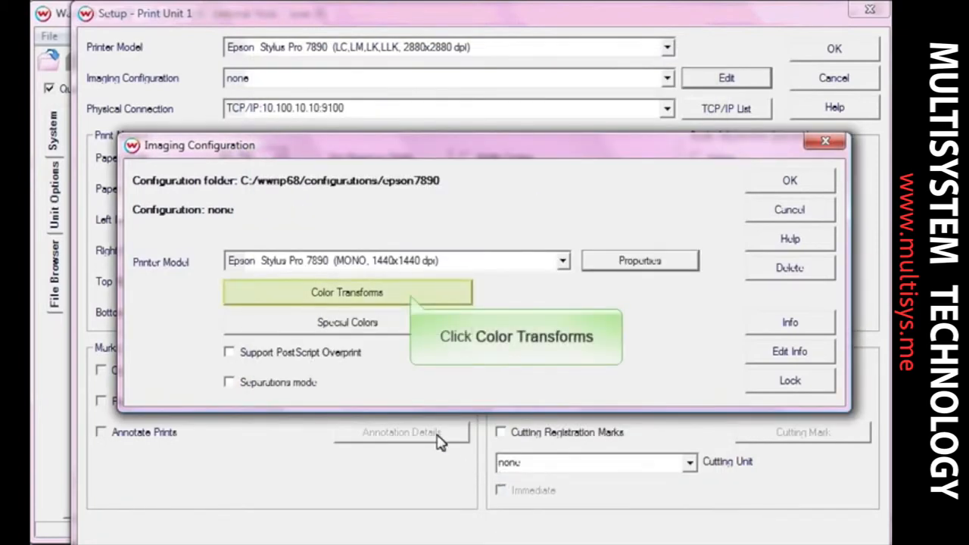
# Bring up the Color Transforms dialog and its stochastic screens halftone properties.
pyautogui.click(347, 292)
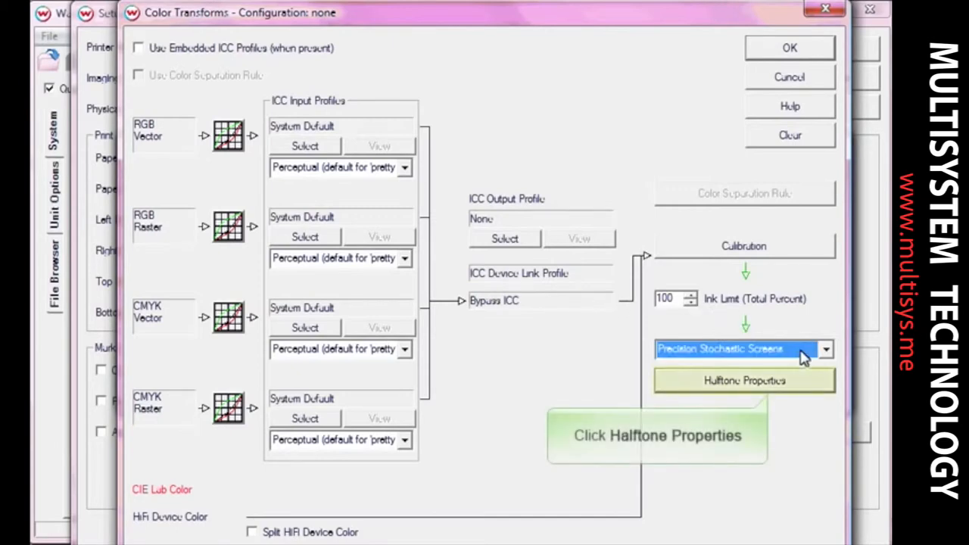
pyautogui.click(744, 380)
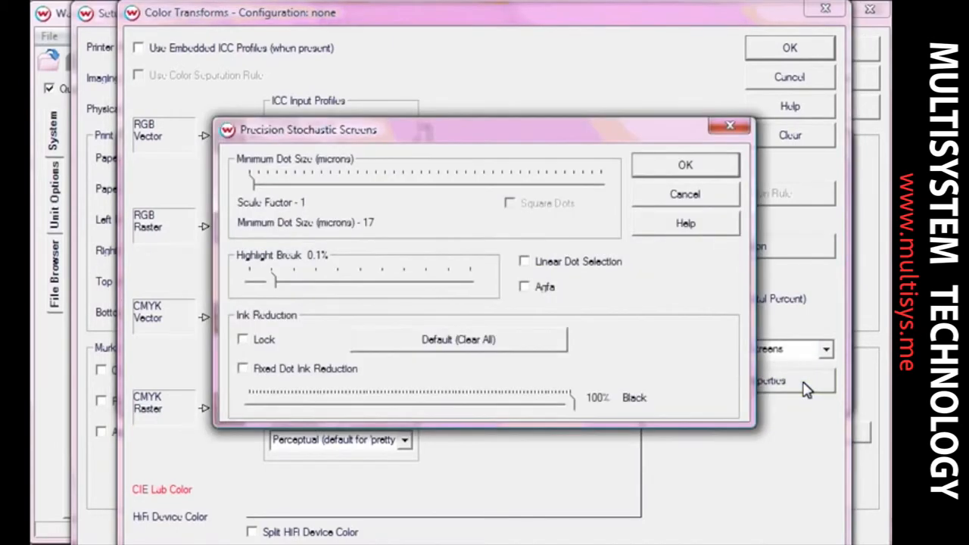
pyautogui.moveTo(286, 189)
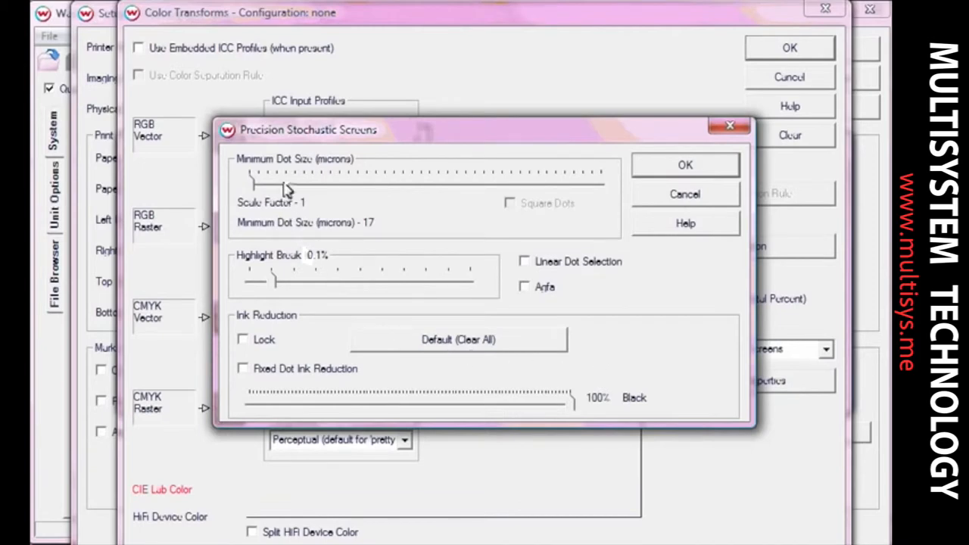
pyautogui.moveTo(339, 261)
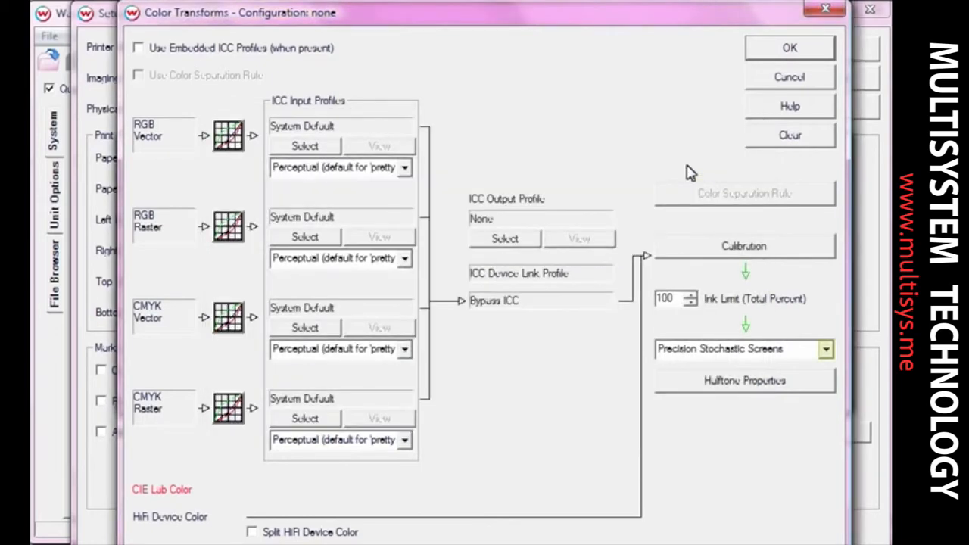
# Switch halftoning to Wasatch Precision Rosette Screens, keeping the rosette2 1440x1440dpi preset.
pyautogui.click(826, 348)
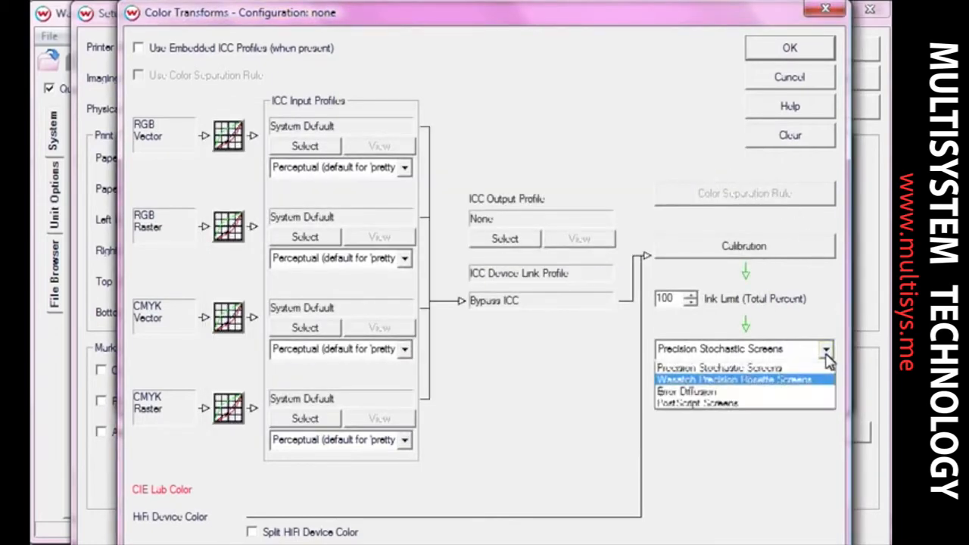
pyautogui.click(733, 378)
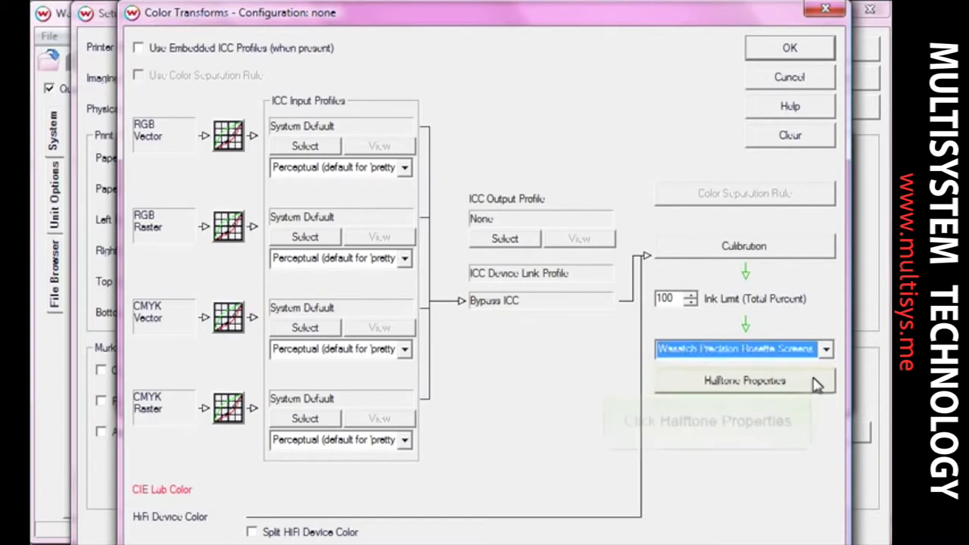
pyautogui.click(743, 380)
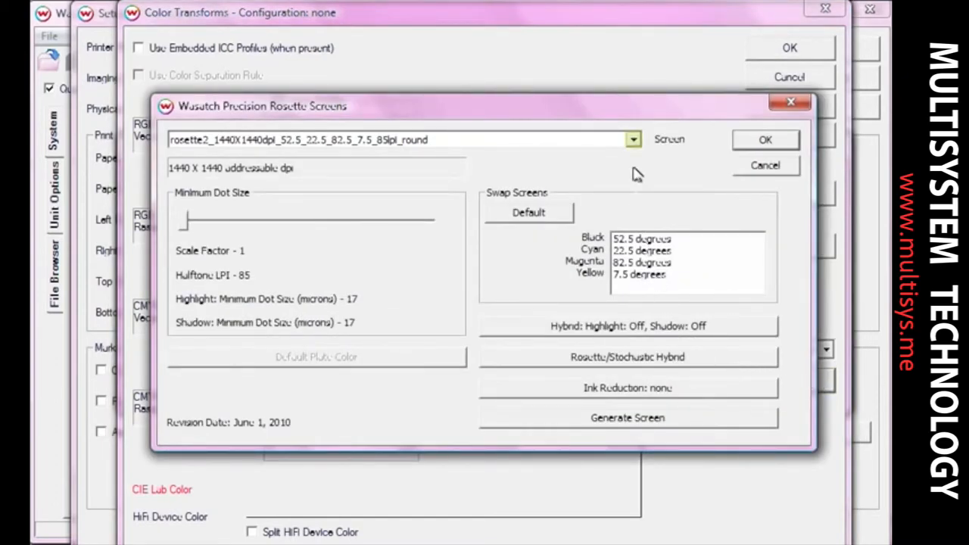
pyautogui.click(633, 139)
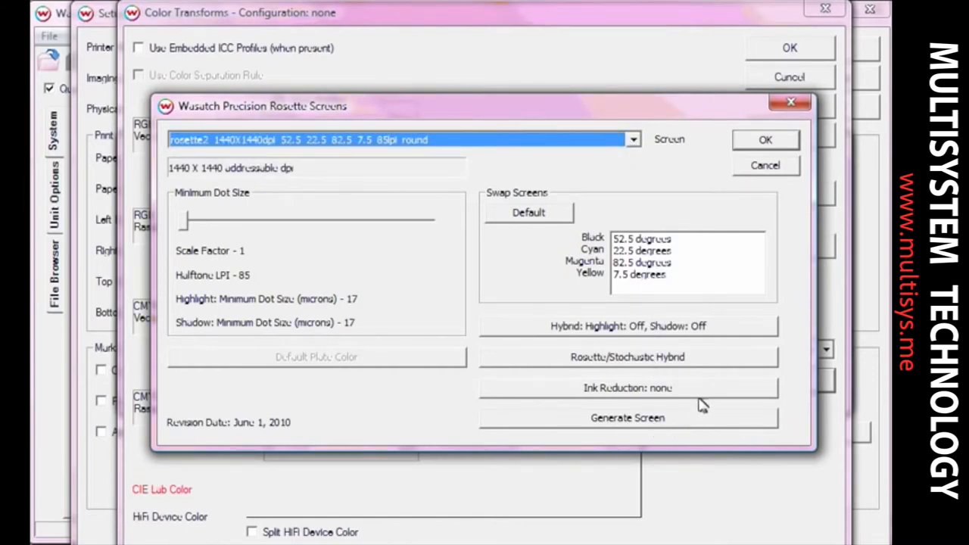
pyautogui.moveTo(710, 364)
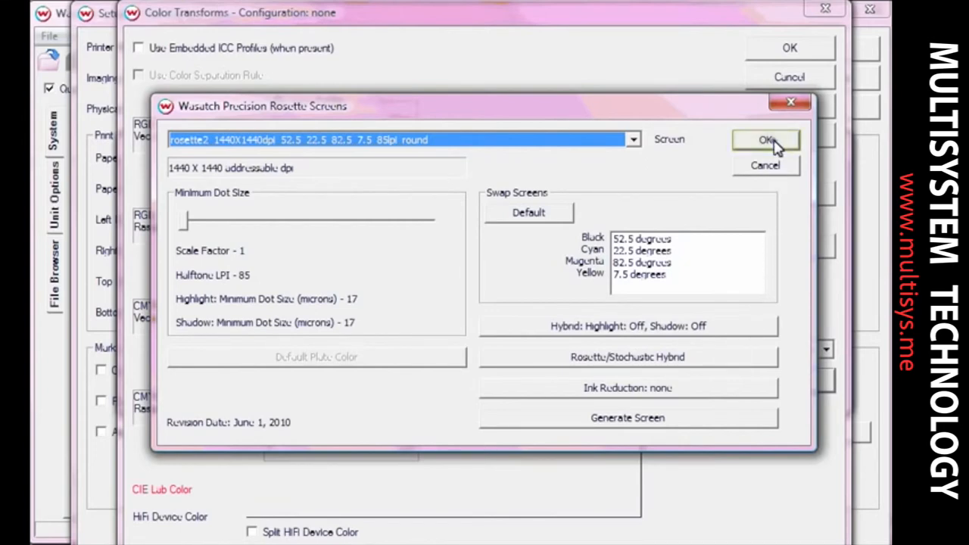
pyautogui.click(766, 139)
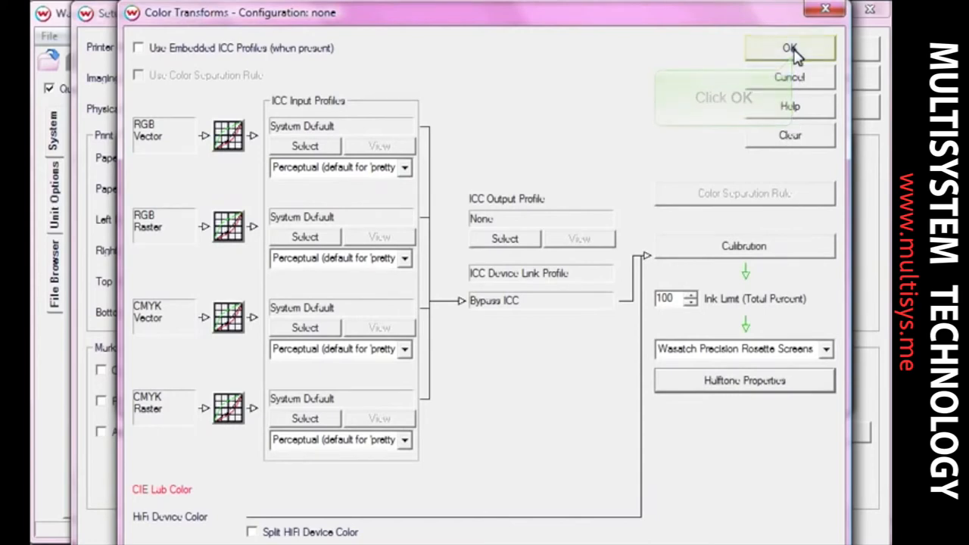
# Save the configuration as 1440x1440_FixedDot_Rosette and accept the unit 1 setup.
pyautogui.click(790, 47)
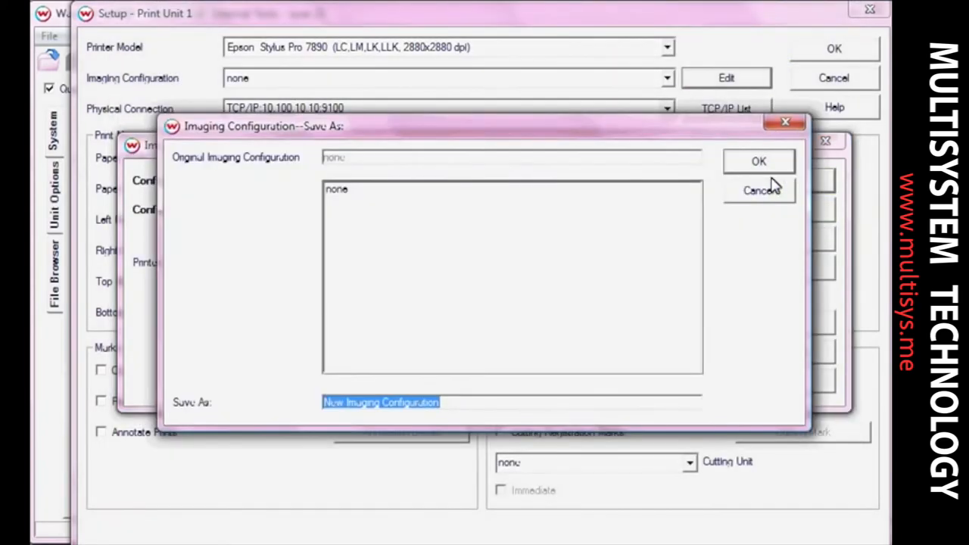
pyautogui.moveTo(386, 421)
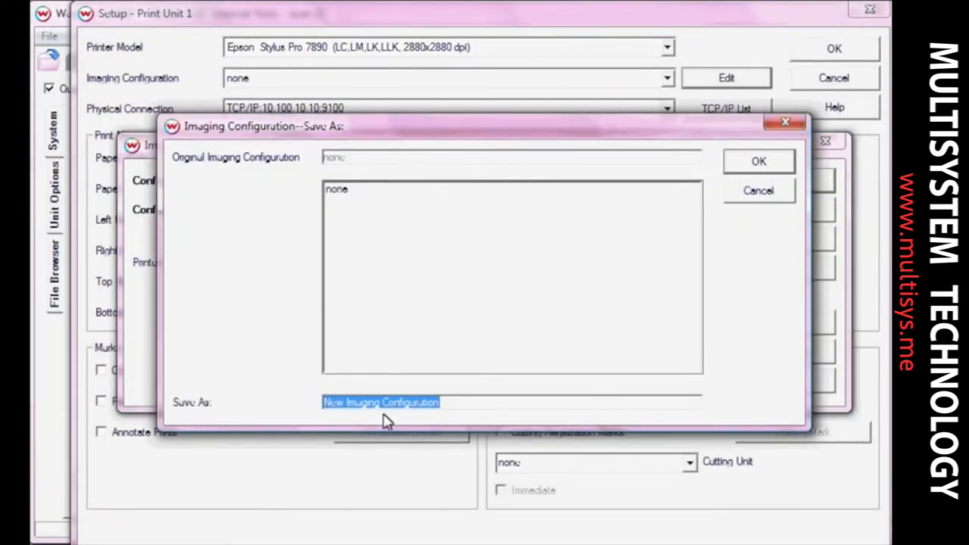
pyautogui.write('1440x1440_FixedDot_Rosette')
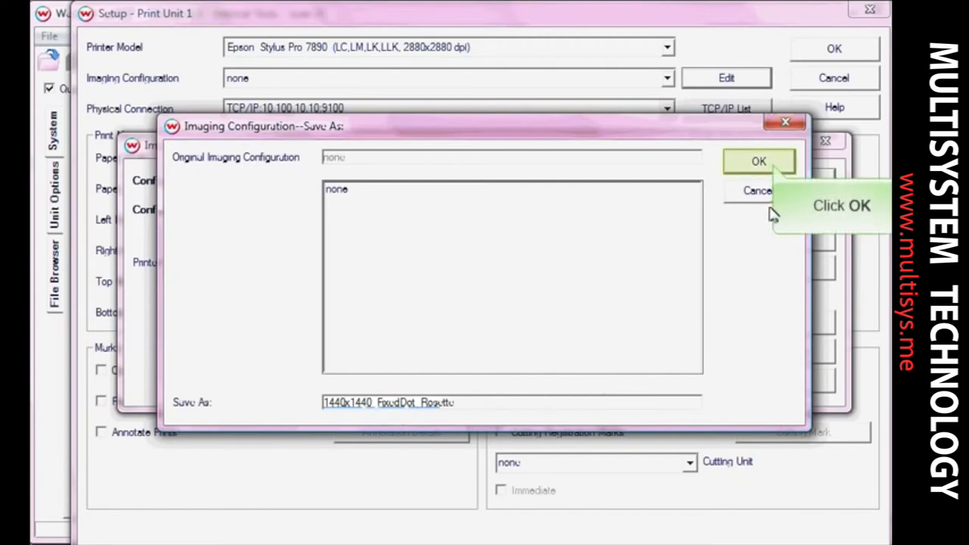
pyautogui.click(758, 160)
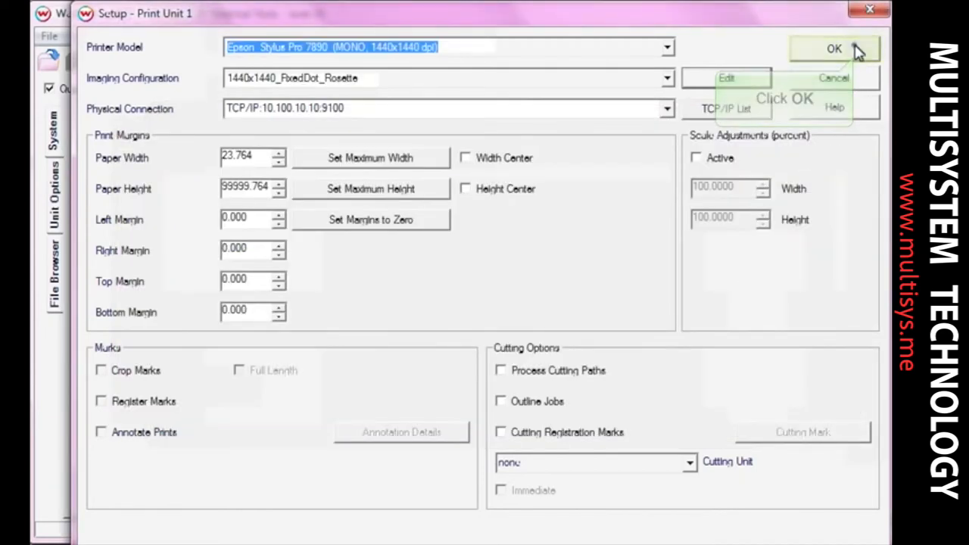
pyautogui.click(833, 49)
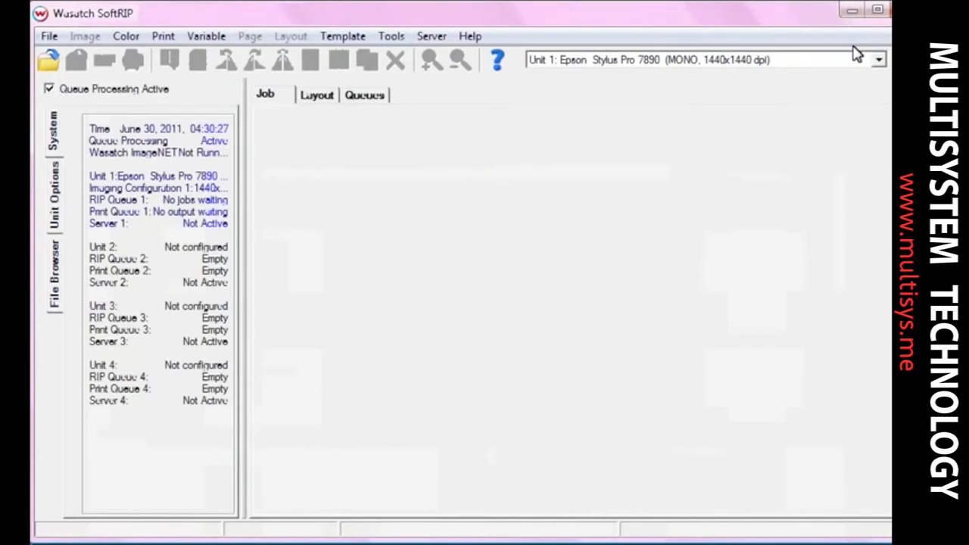
pyautogui.moveTo(55, 272)
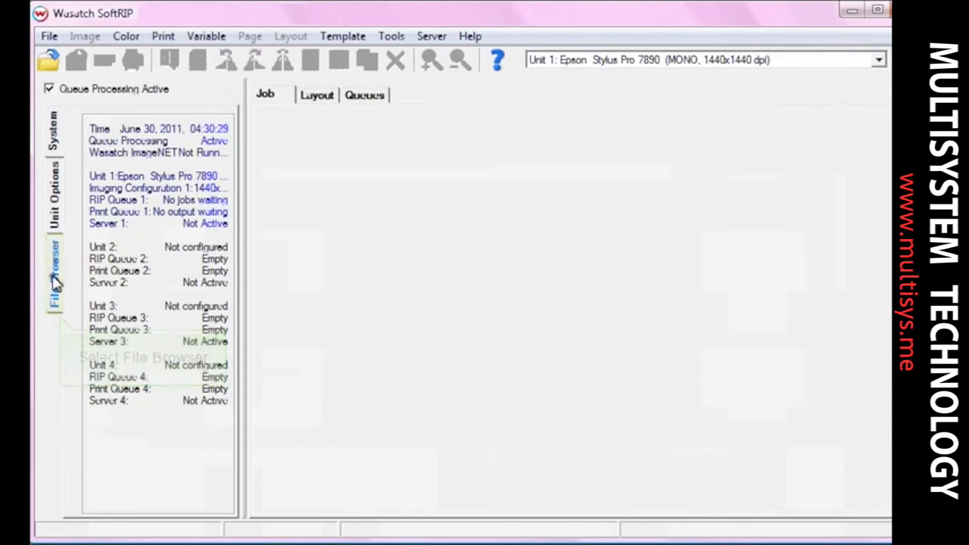
# Load separateOnRIPImage.pdf from the file browser and run Print > RIP Only on it.
pyautogui.click(55, 273)
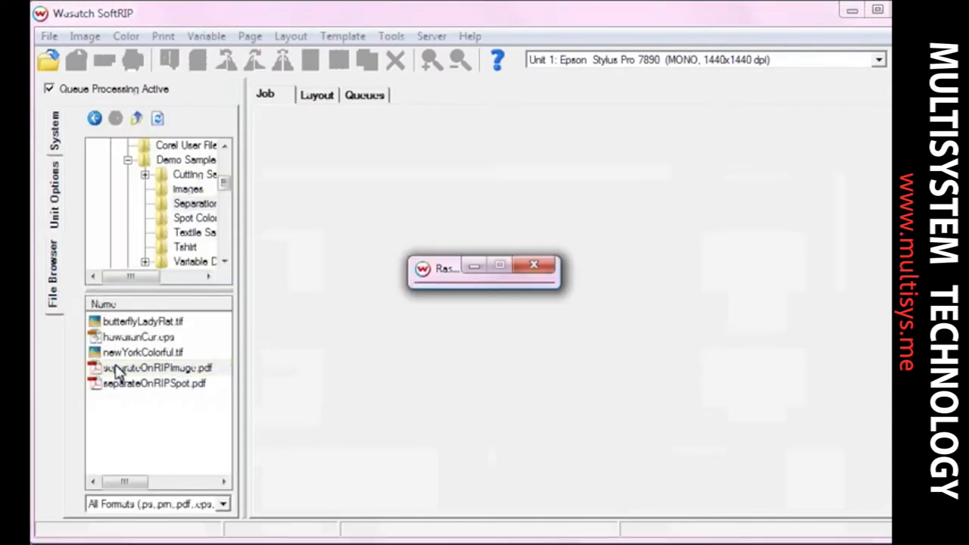
pyautogui.doubleClick(157, 368)
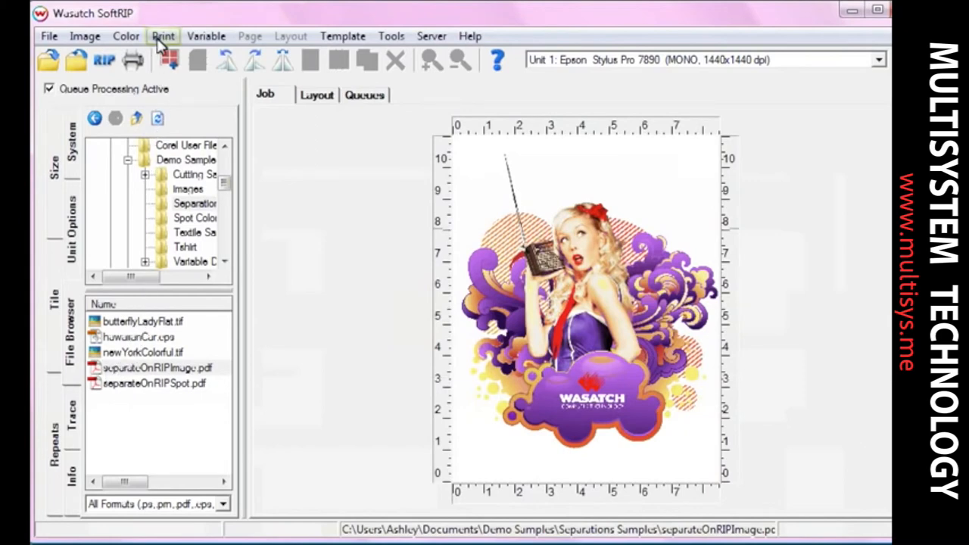
pyautogui.click(163, 37)
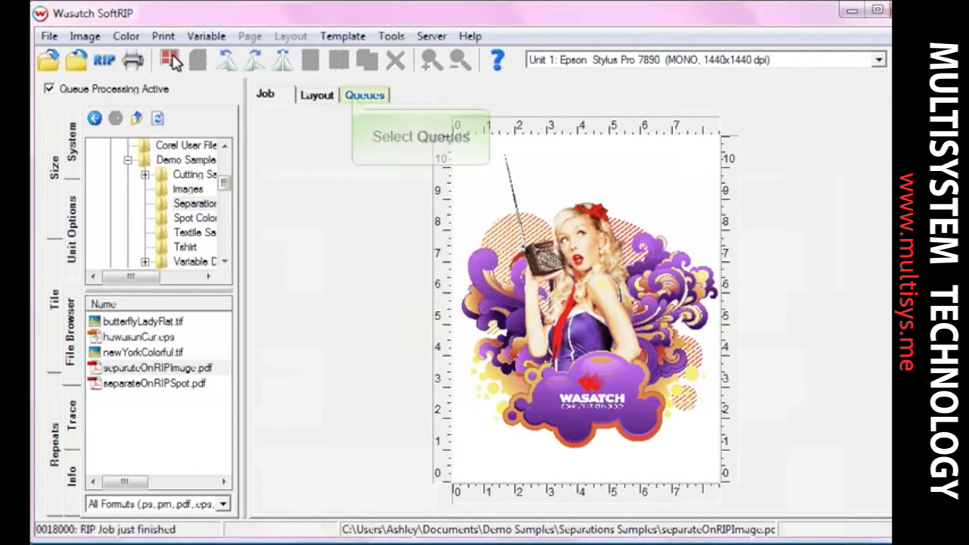
# Show the RIP and print queues listing the job's K, C, M and Y separations.
pyautogui.click(363, 94)
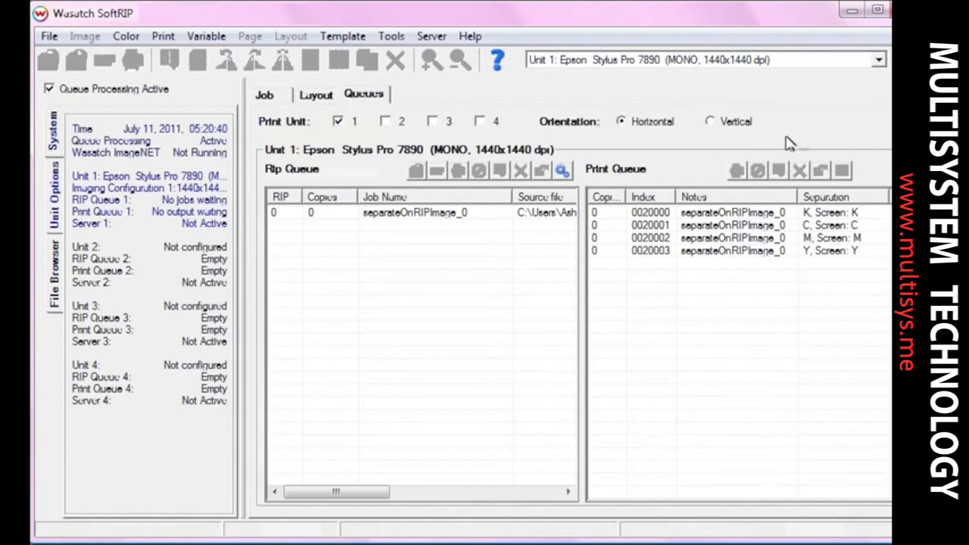
pyautogui.moveTo(875, 233)
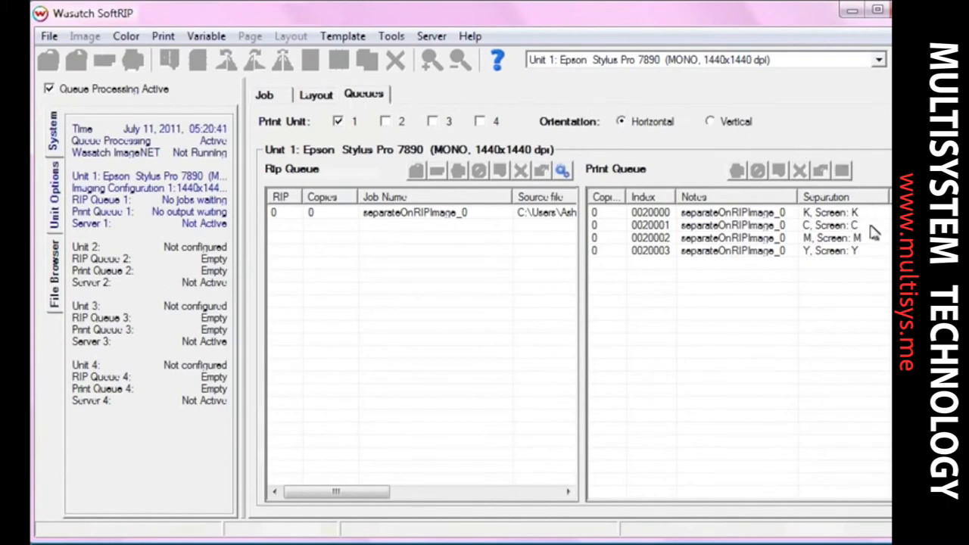
pyautogui.moveTo(875, 255)
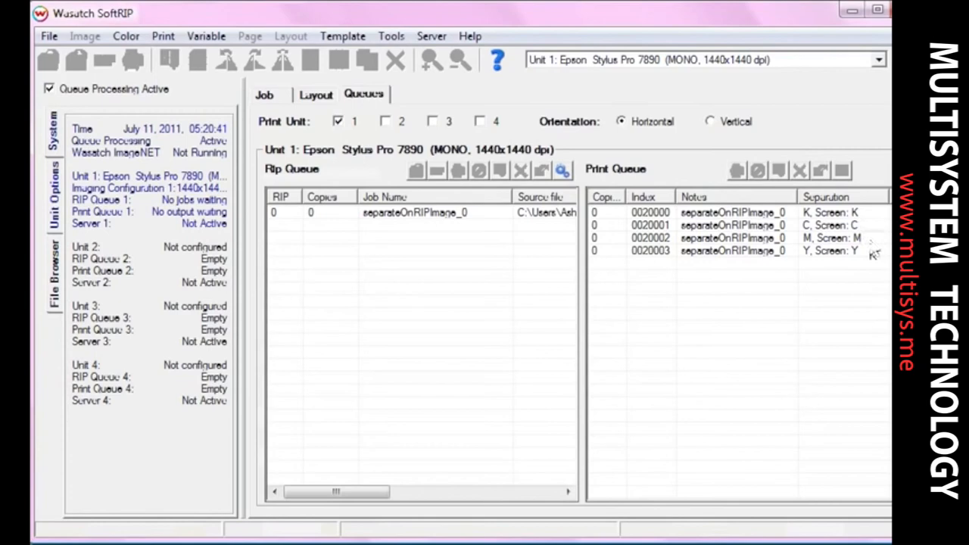
pyautogui.moveTo(875, 250)
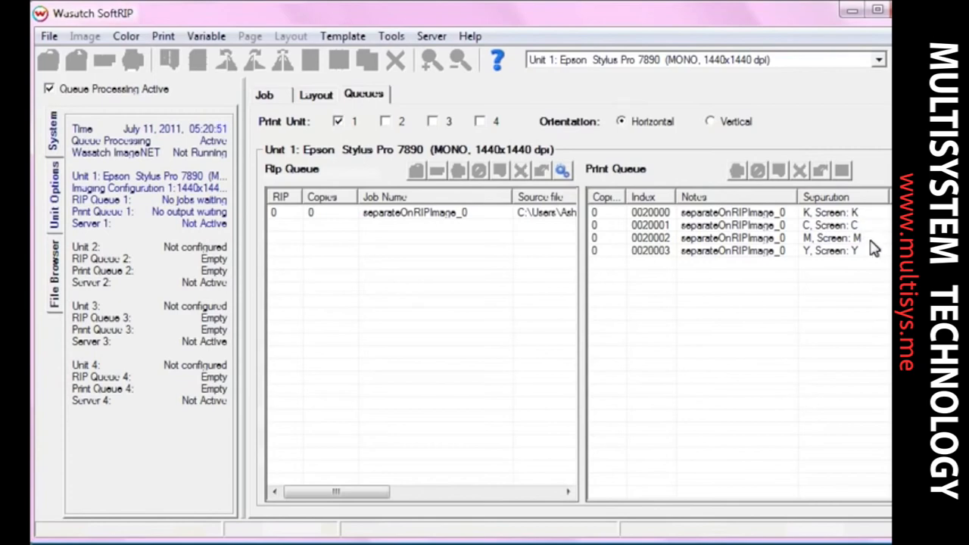